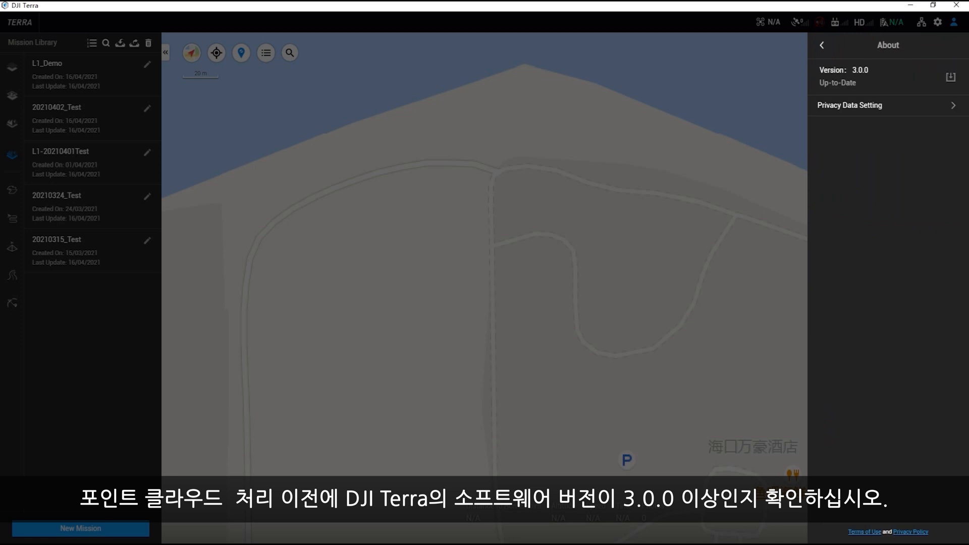
- Dismiss the About panel showing version 3.0.0 and return to the Mission Library
click(821, 44)
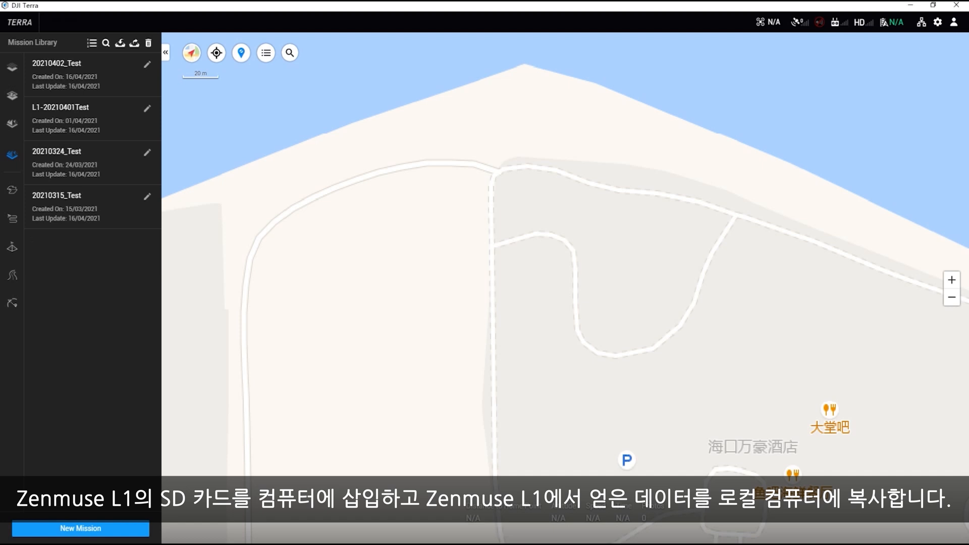
- Create a new LiDAR Point Cloud Processing mission named L1_Demo
click(80, 528)
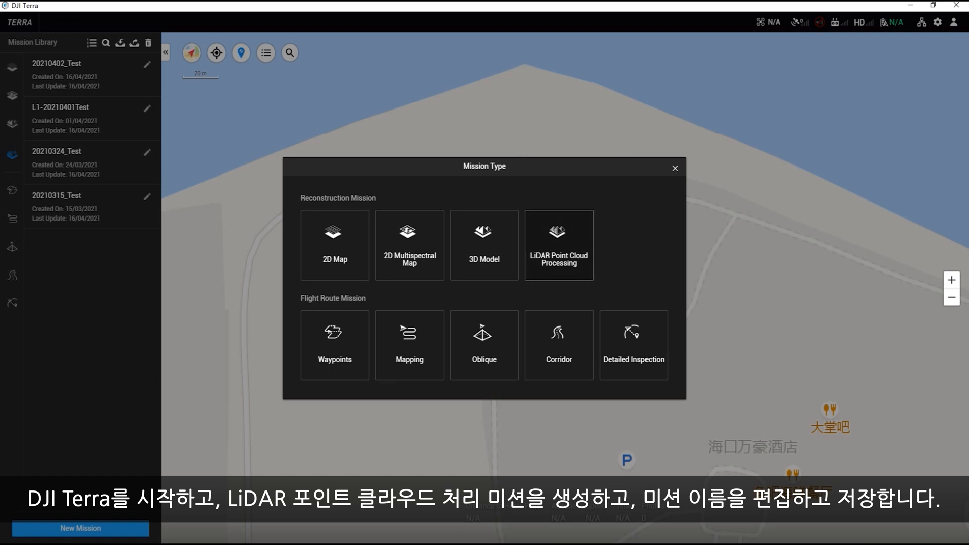
click(558, 244)
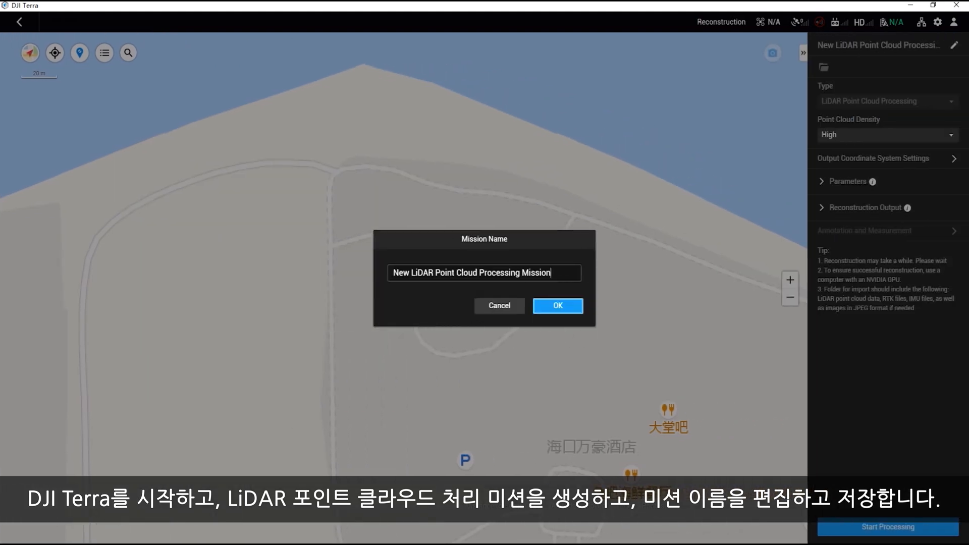
text(L)
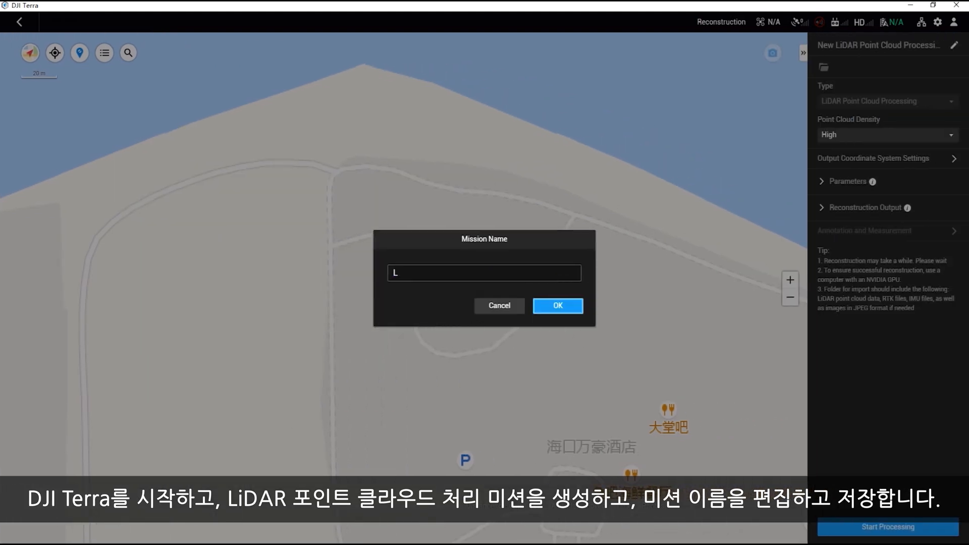
text(1_Demo)
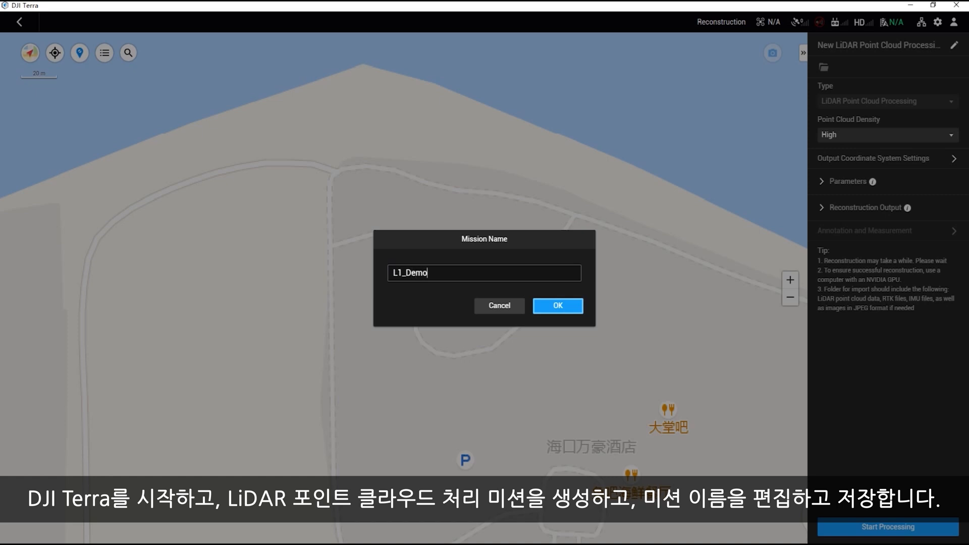
click(556, 305)
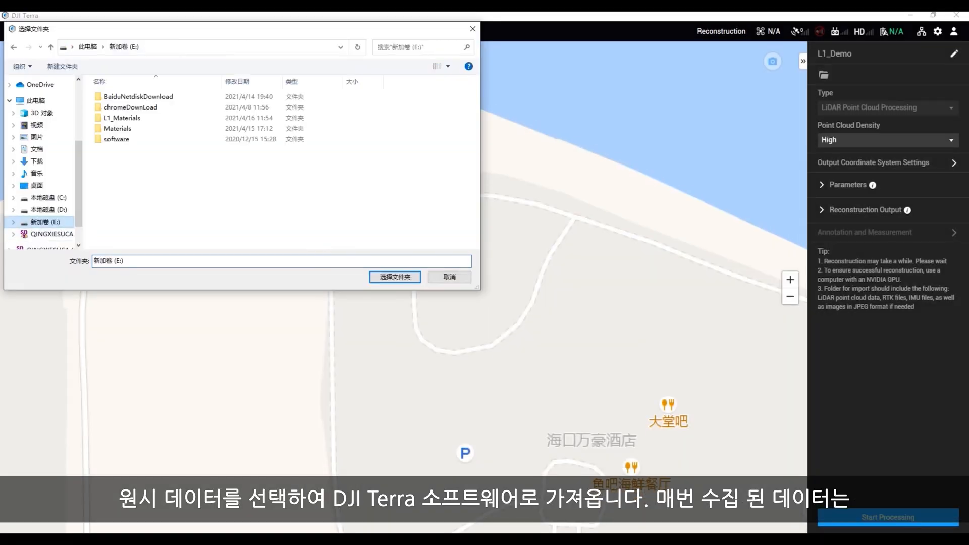
click(117, 128)
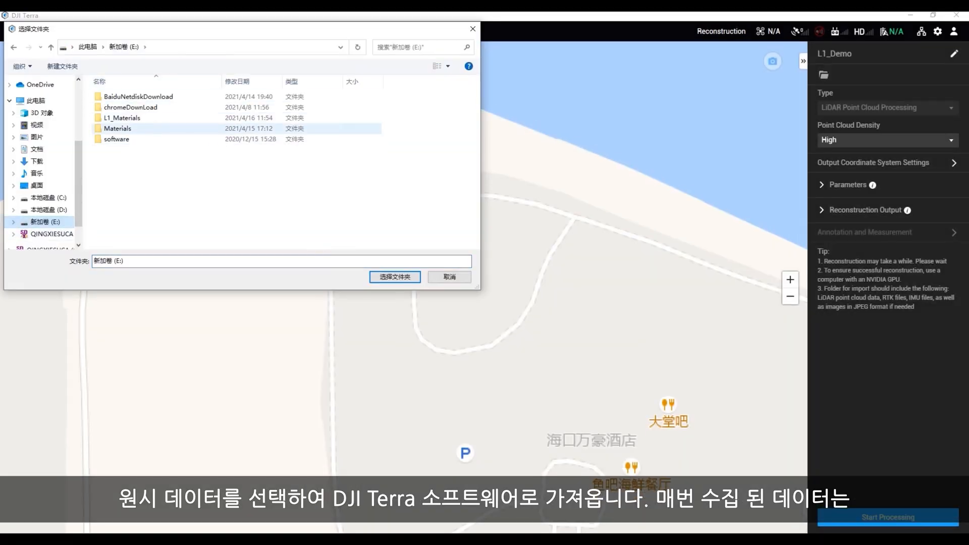
double_click(122, 117)
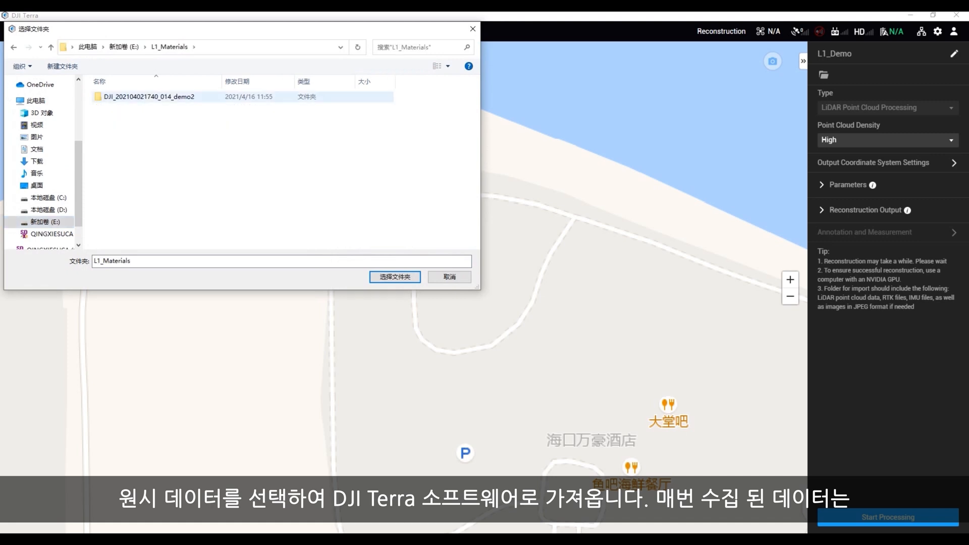
click(148, 97)
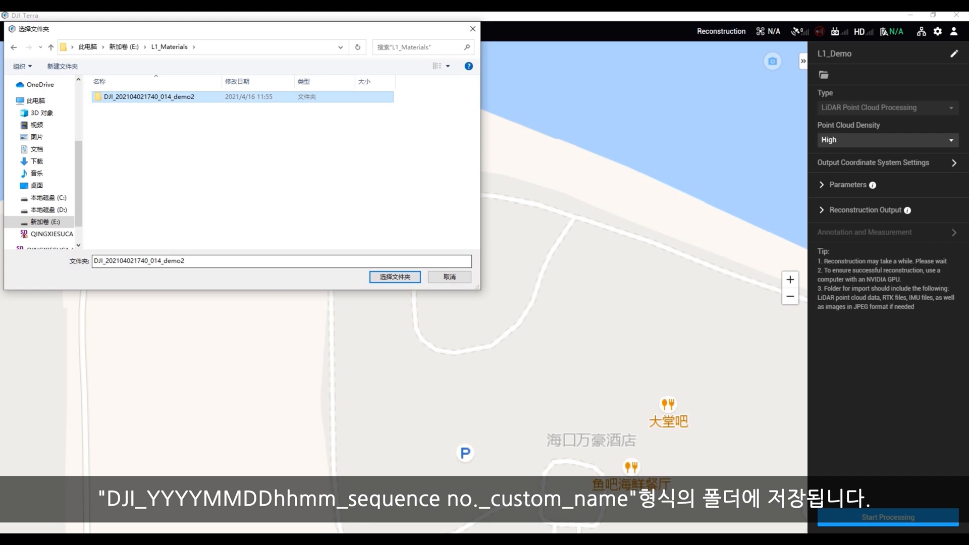
click(394, 276)
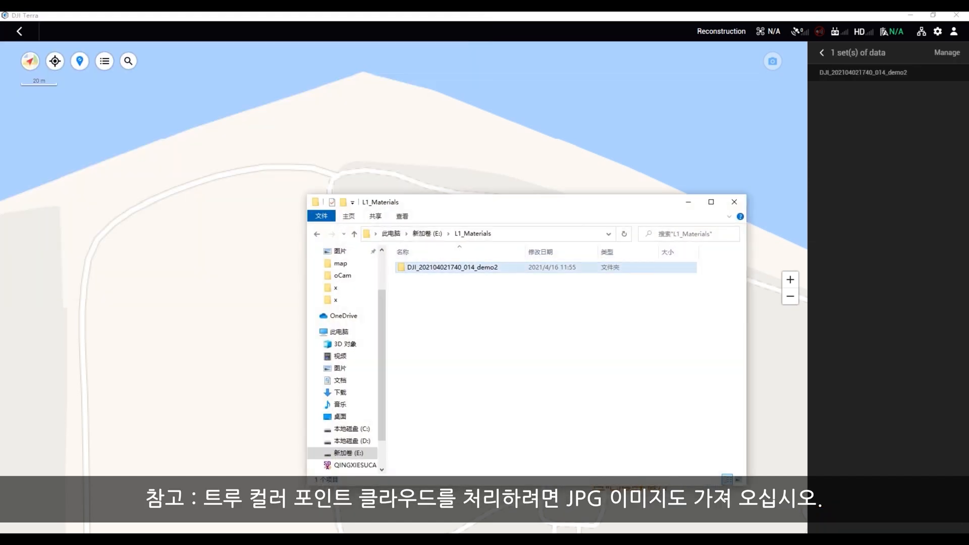
double_click(452, 267)
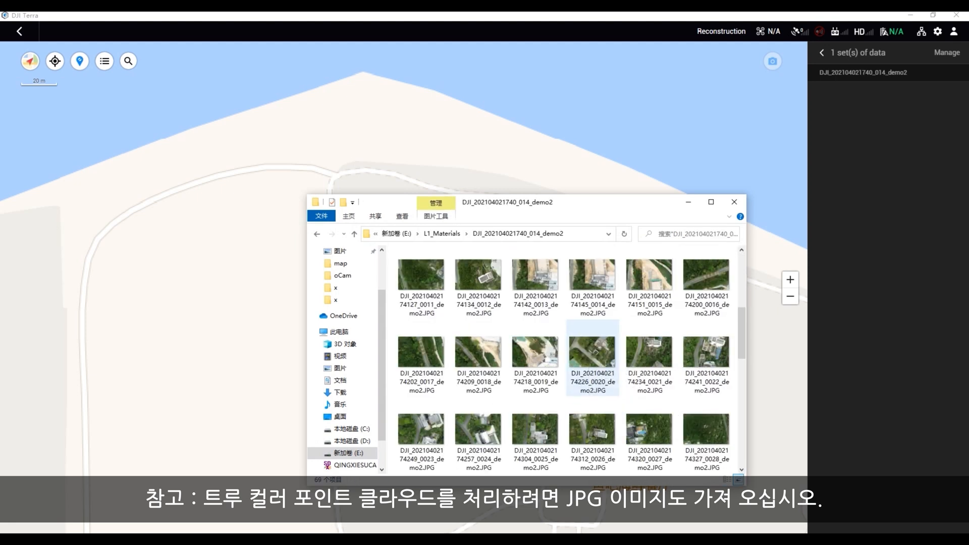
- Review the Point Cloud Density choices, leaving High selected
click(886, 134)
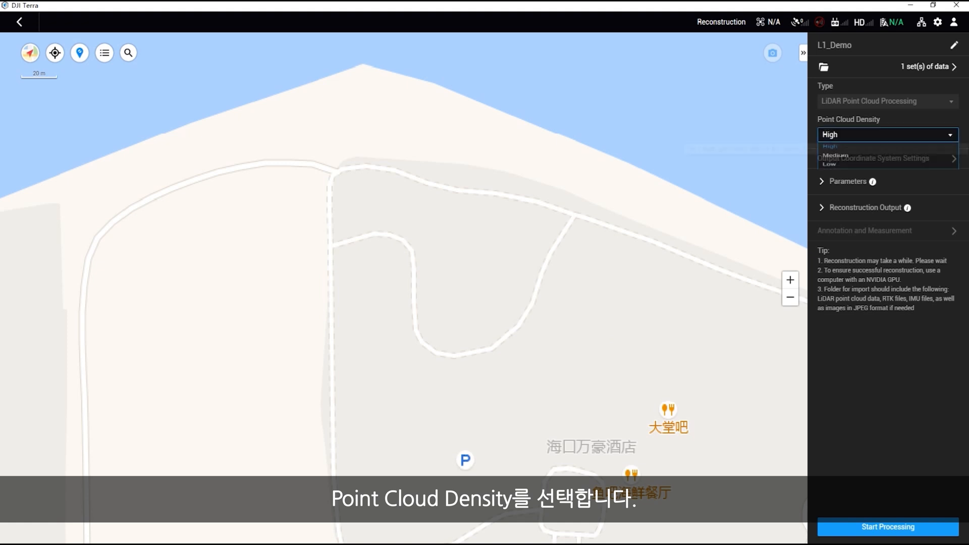
mouse_move(829, 149)
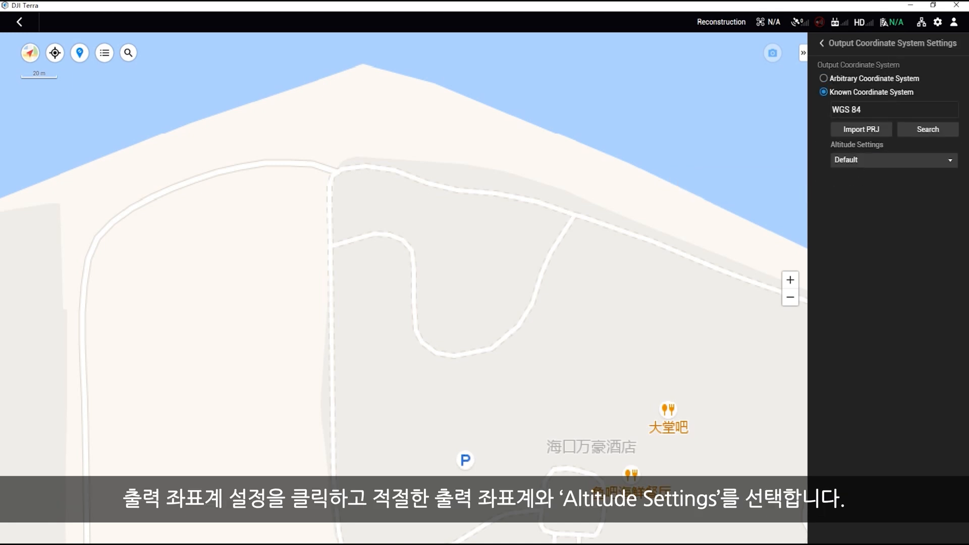
- Keep WGS 84 as the output coordinate system with Default altitude
click(926, 129)
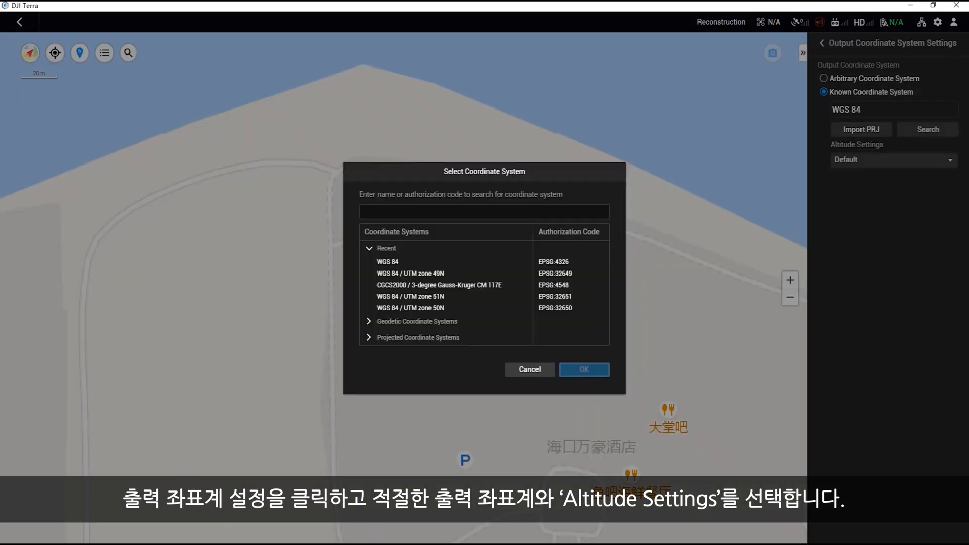
click(386, 262)
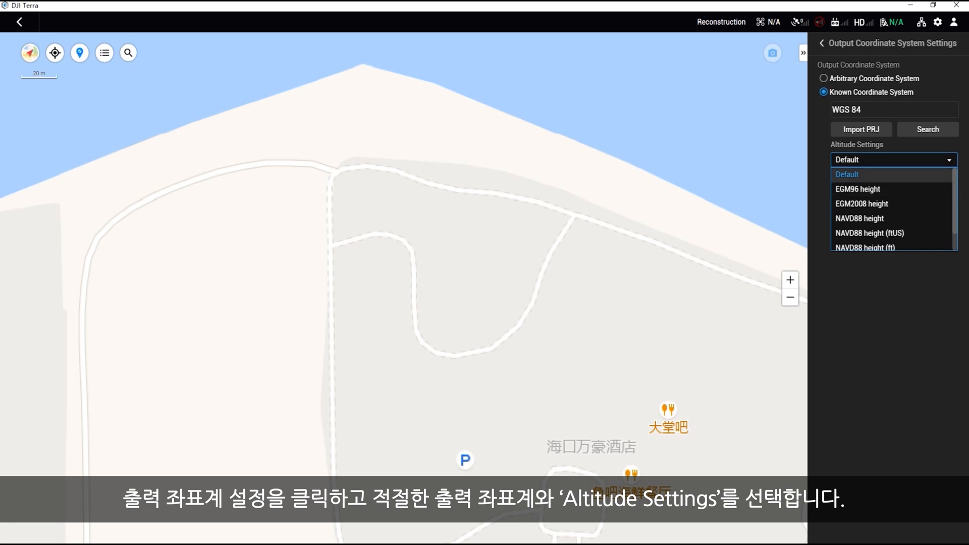
click(822, 43)
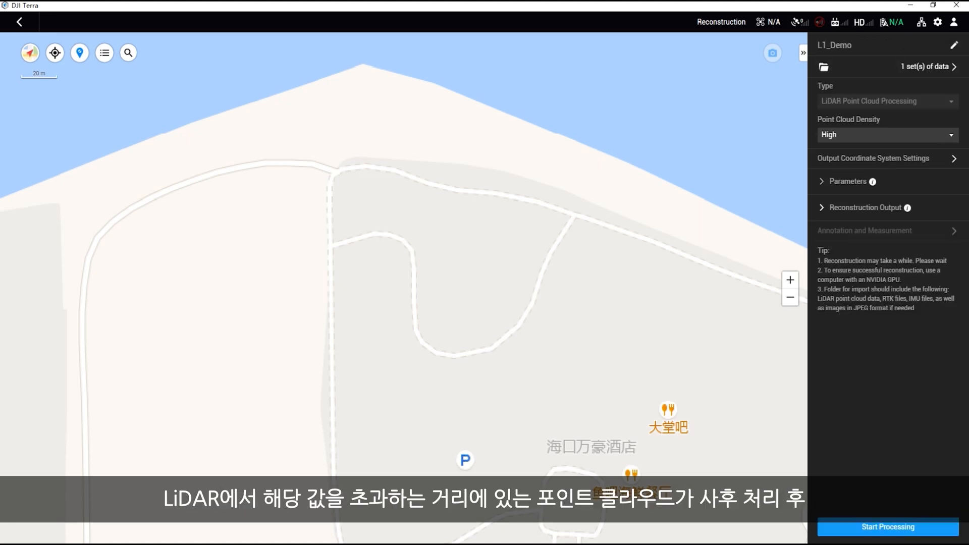
- Set Point Cloud Effective Distance to 150 m and enable Optimize Point Cloud Accuracy
click(846, 181)
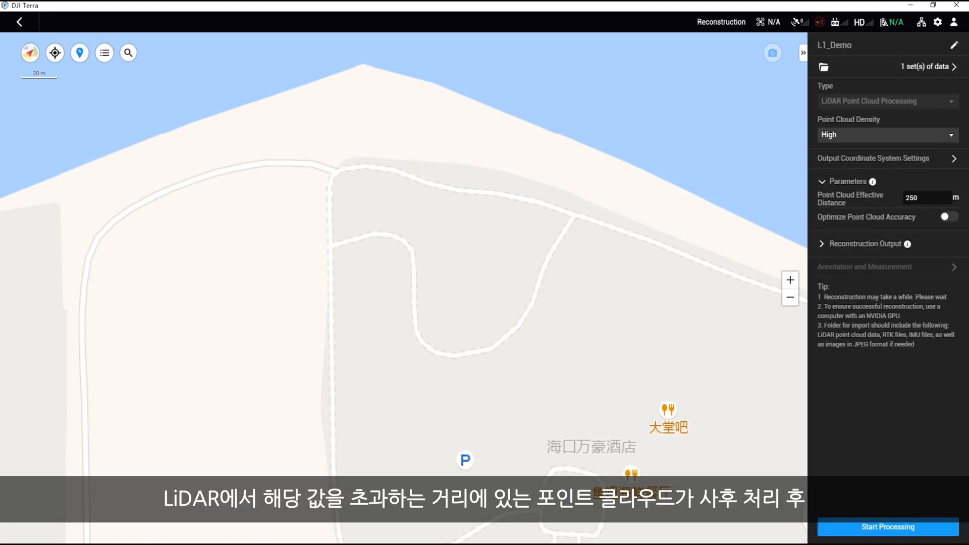
click(908, 197)
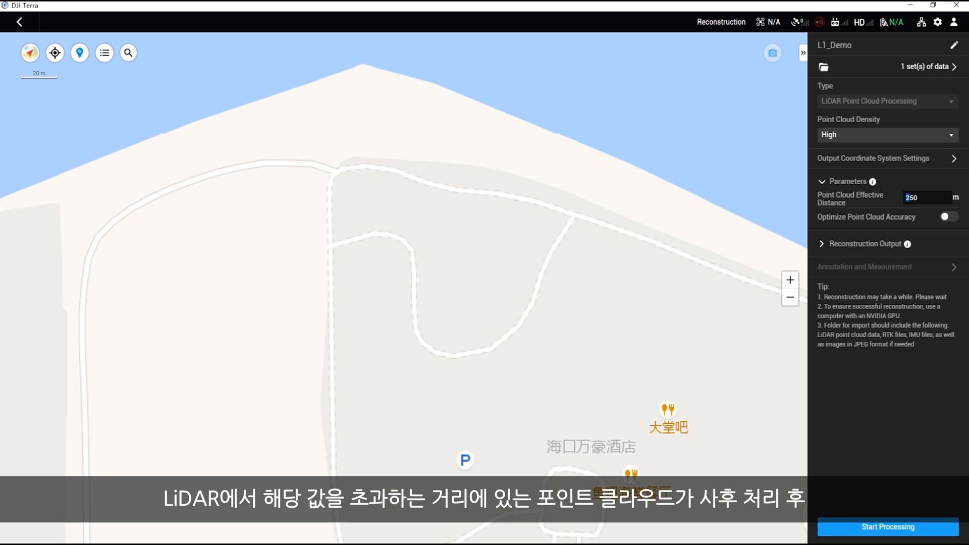
text(150)
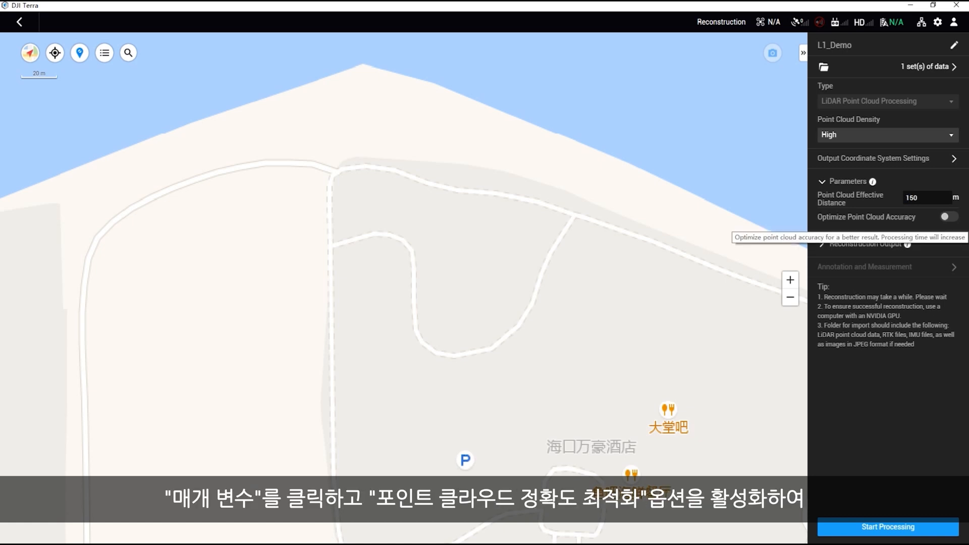
click(946, 217)
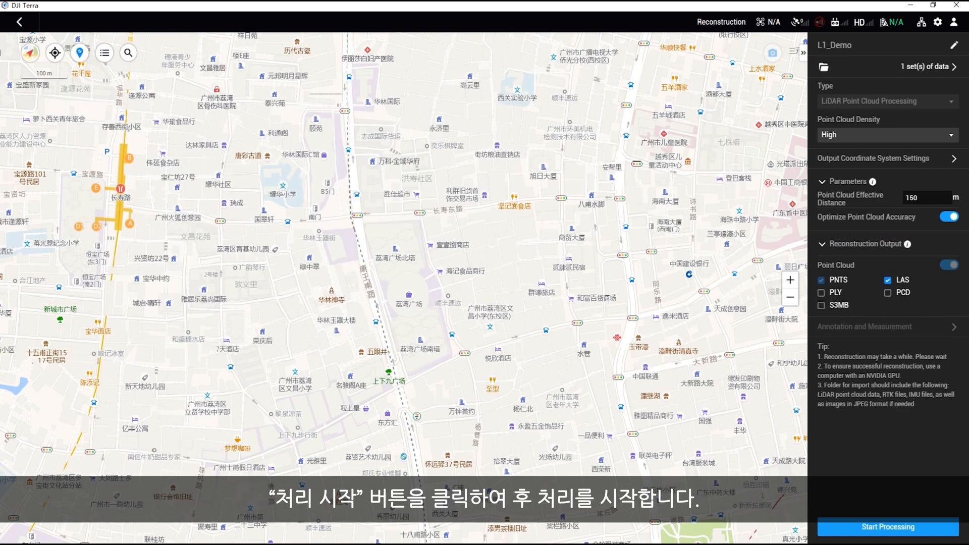
- Run processing on L1_Demo and acknowledge the Reconstruction complete tip
click(886, 527)
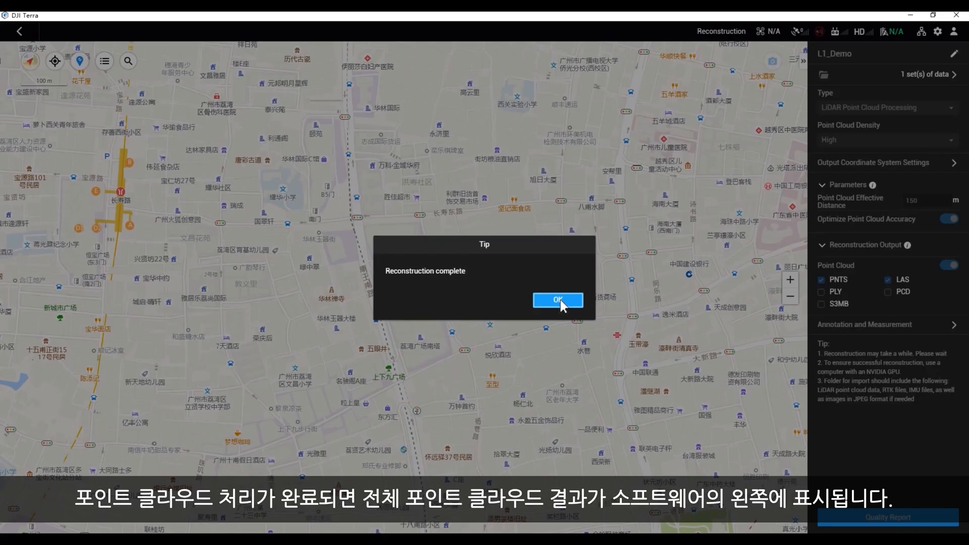
click(556, 300)
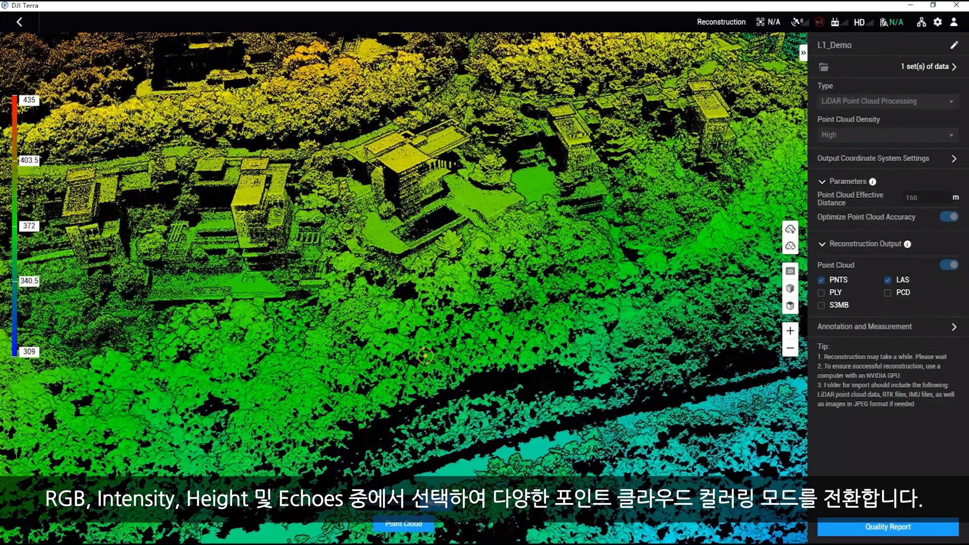
- Measure a 5.61 m distance across the courtyard, then place area and volume measurement points
click(864, 326)
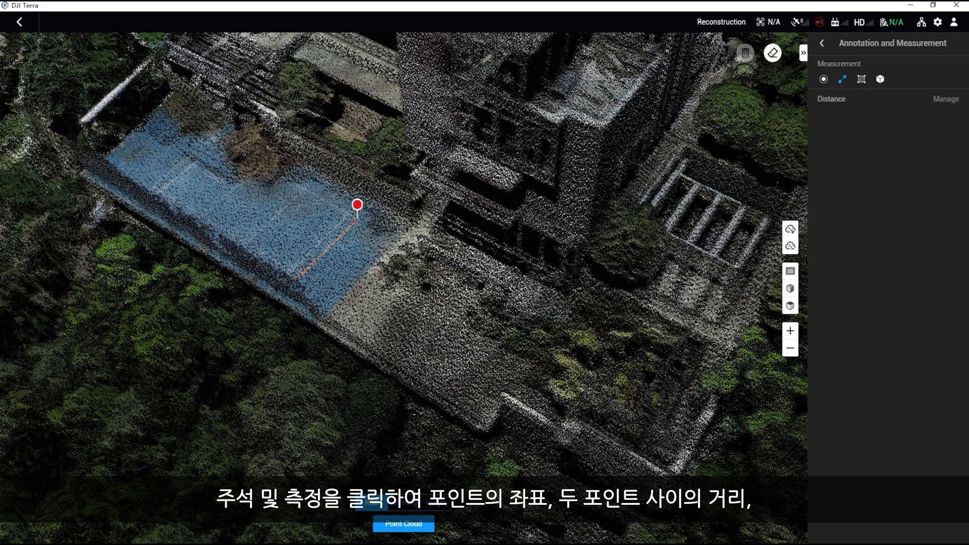
click(299, 260)
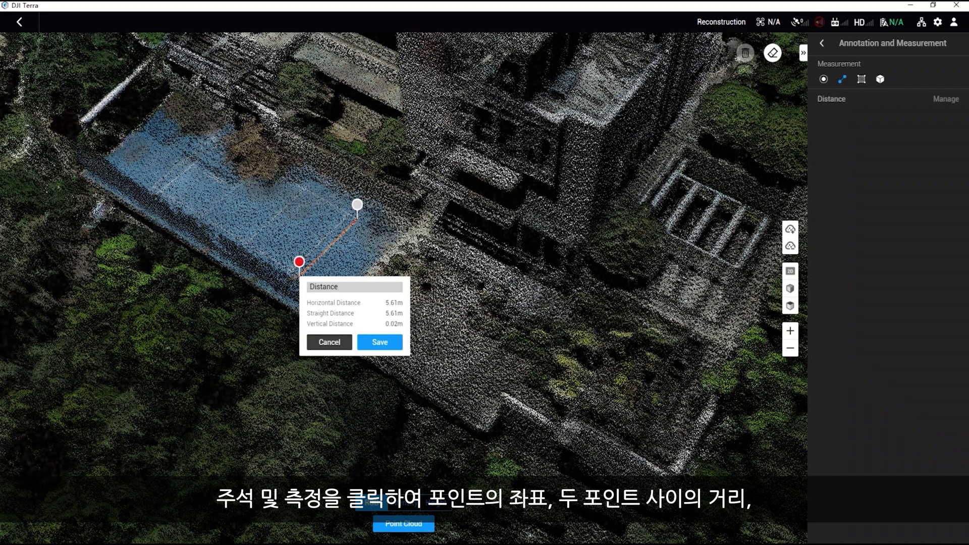
click(861, 79)
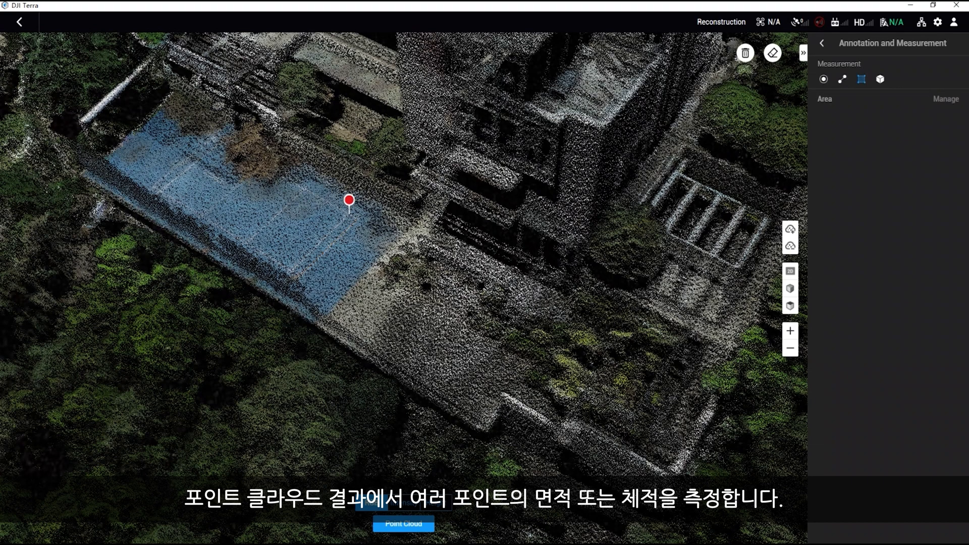
click(290, 255)
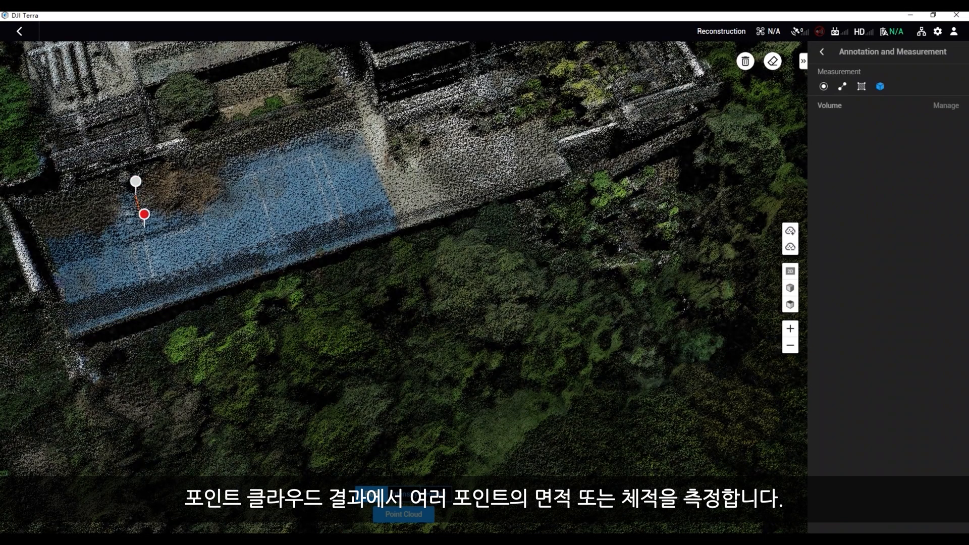
click(237, 188)
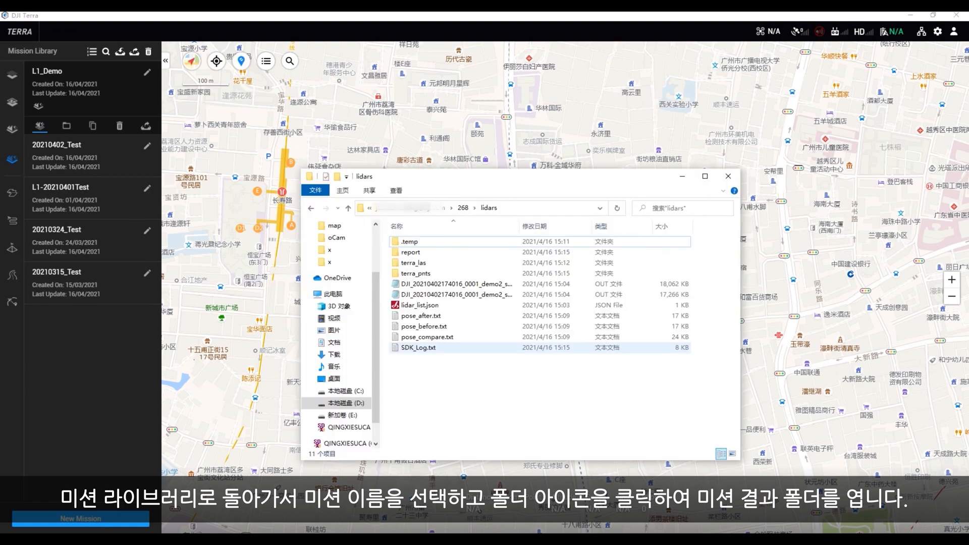
- Select the terra_las folder holding L1_Demo's LAS point cloud results
click(413, 262)
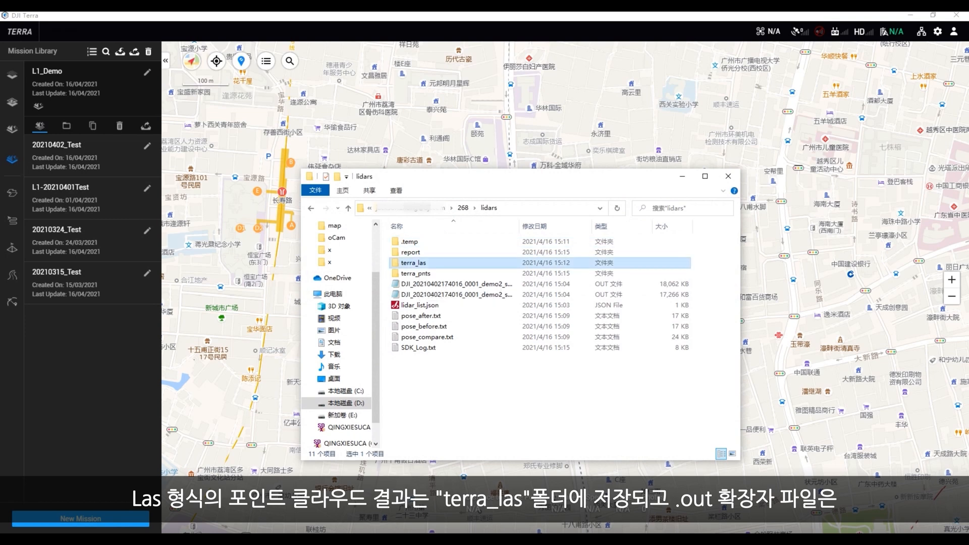